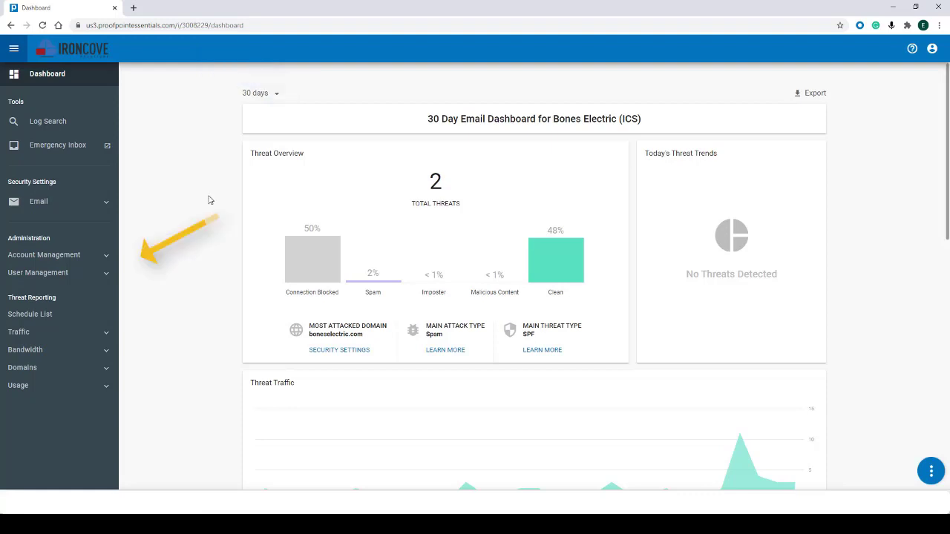
- Expand the Account Management section in the left sidebar
left_click(43, 255)
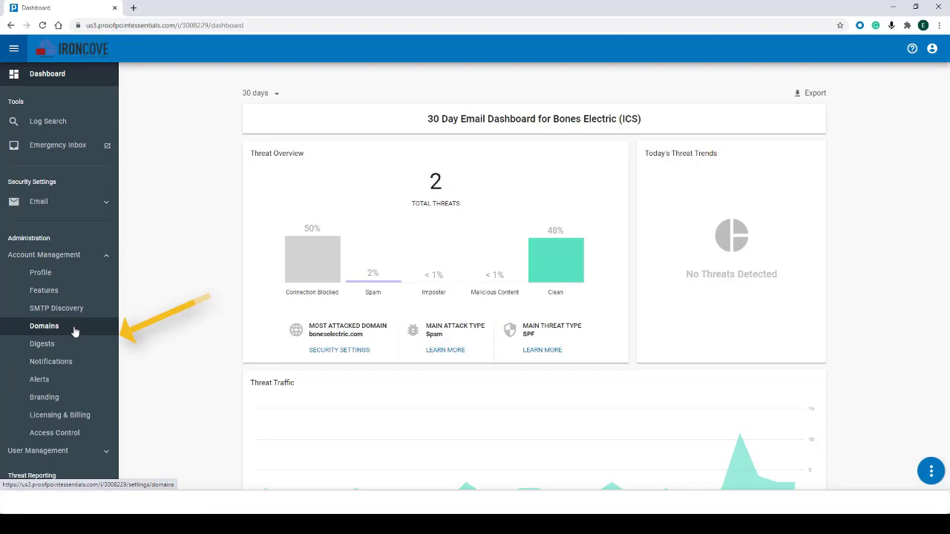
mouse_move(169, 250)
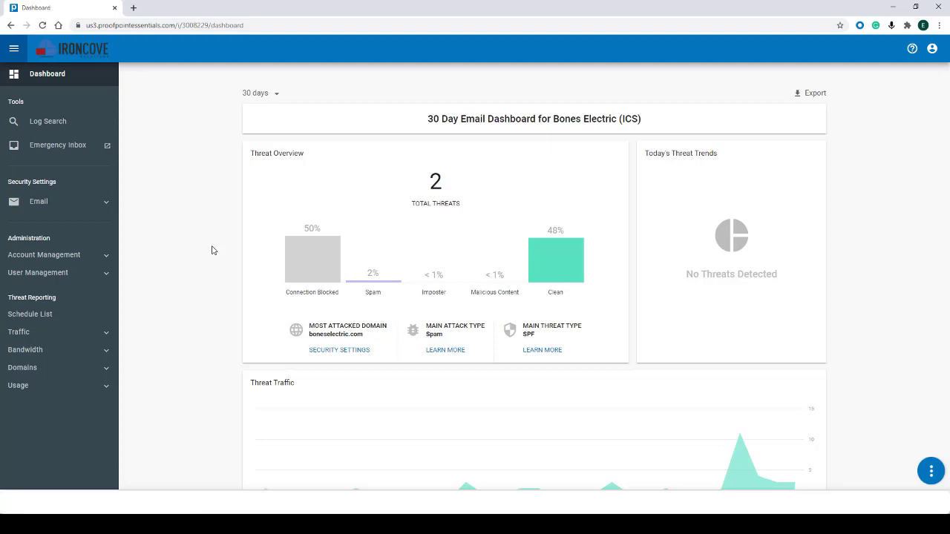
mouse_move(226, 246)
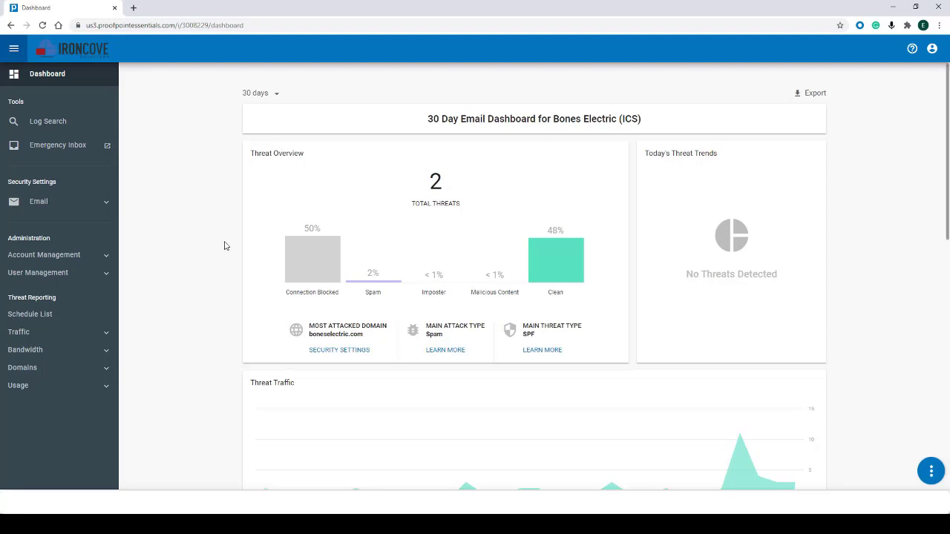
mouse_move(171, 286)
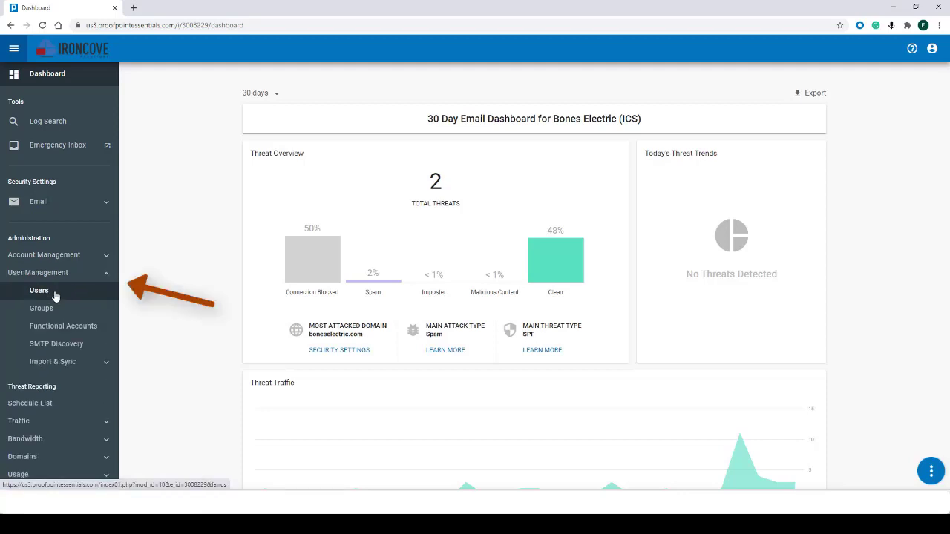
- Go to the Users list and start the Add User form
left_click(39, 289)
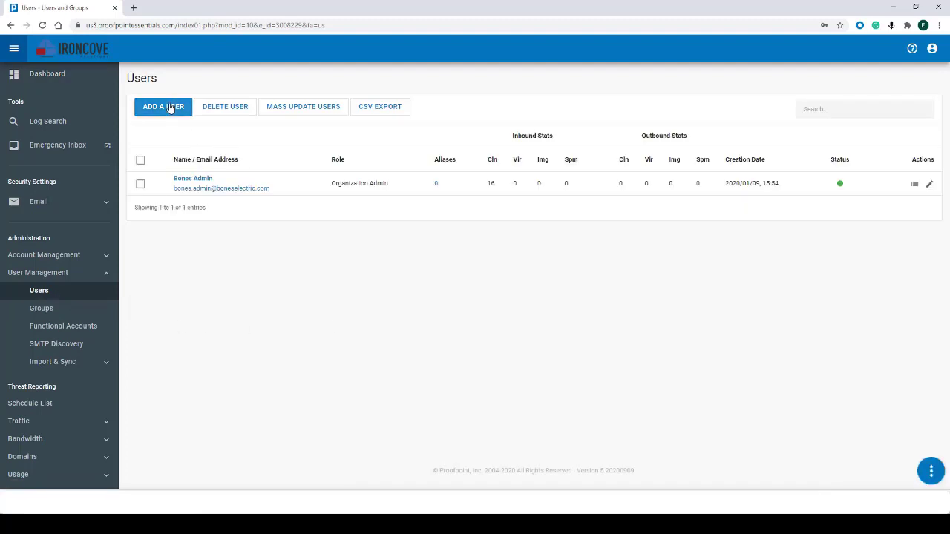
left_click(163, 107)
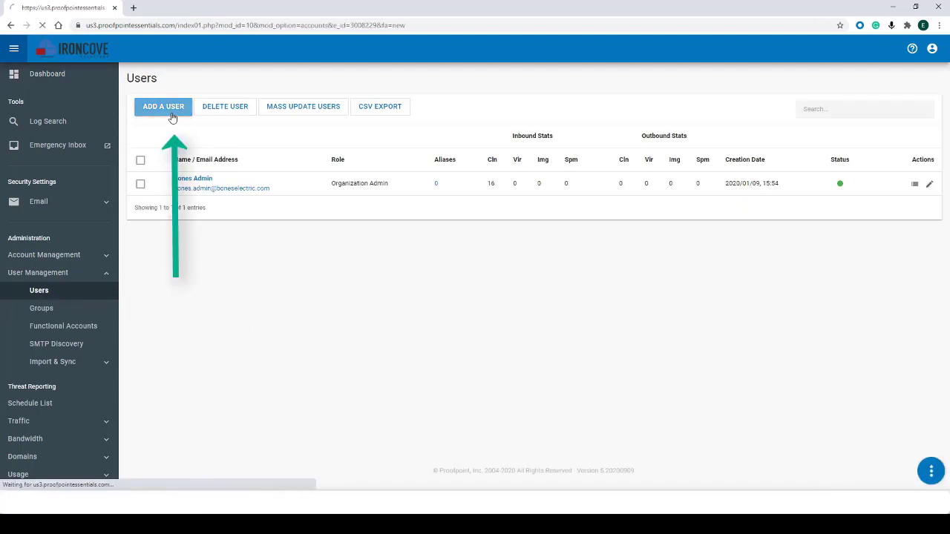
left_click(163, 107)
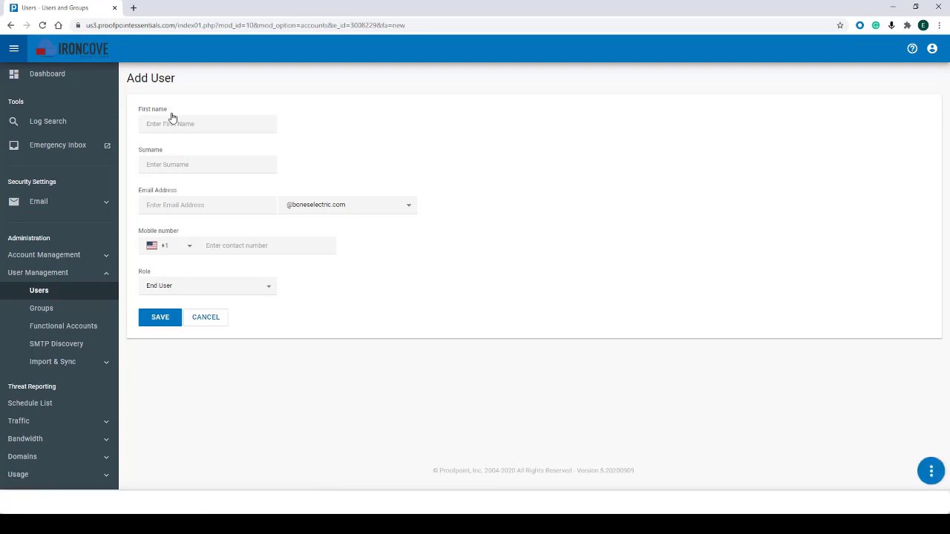
mouse_move(357, 133)
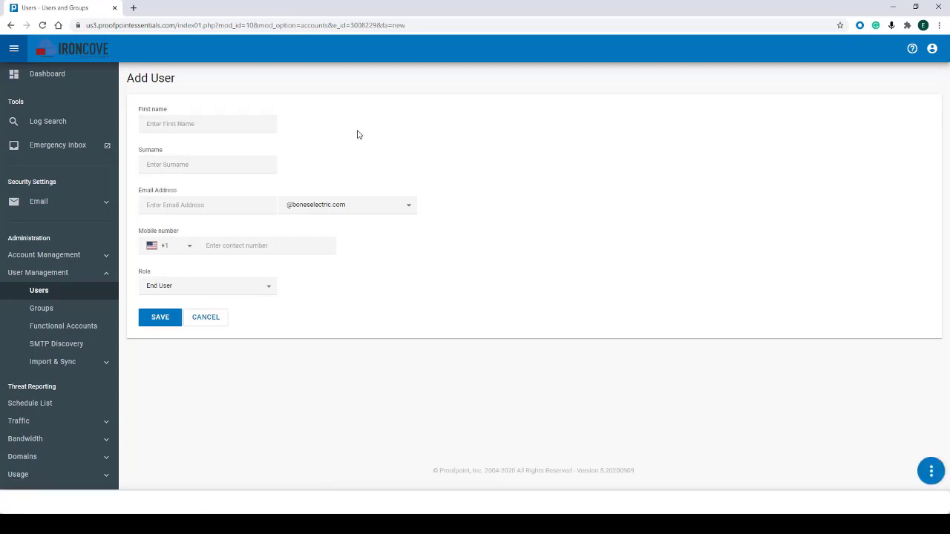
mouse_move(500, 121)
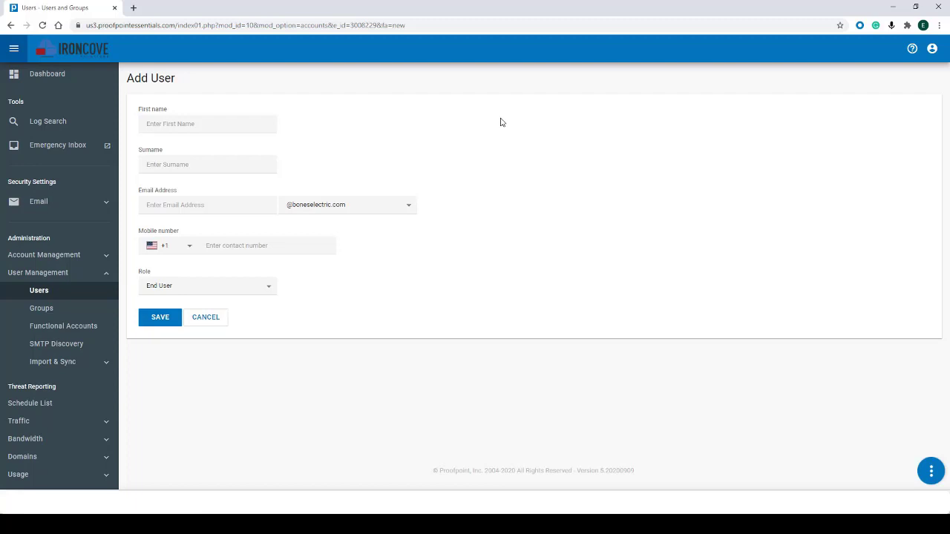
mouse_move(467, 140)
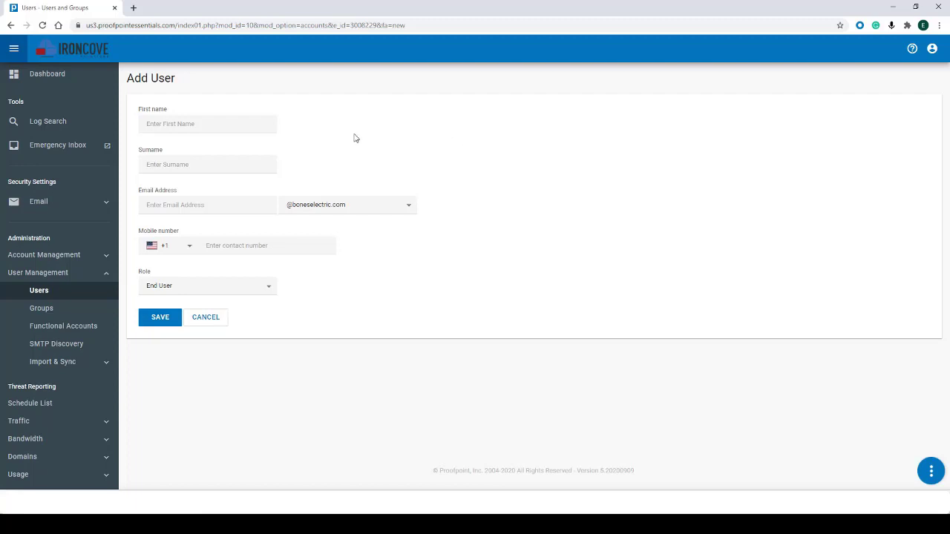
left_click(208, 123)
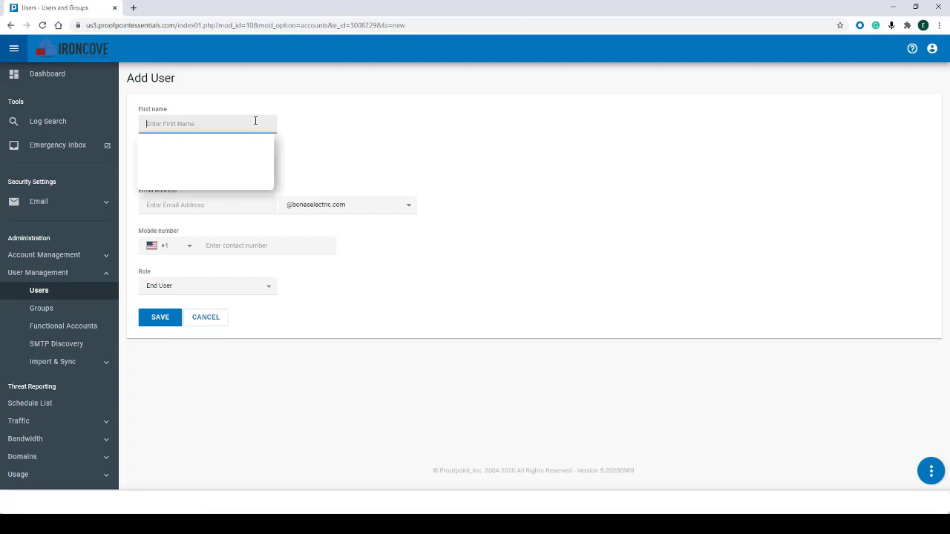
type("Josh")
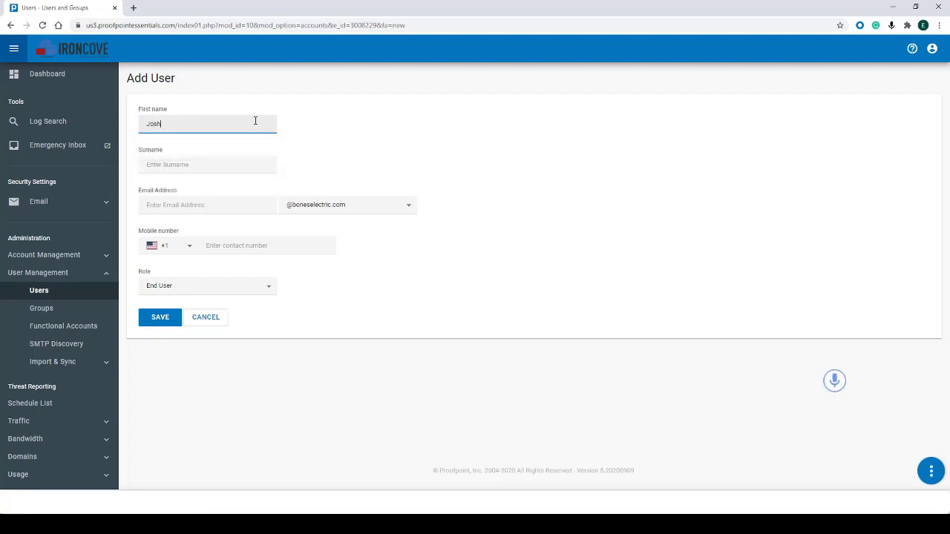
mouse_move(188, 151)
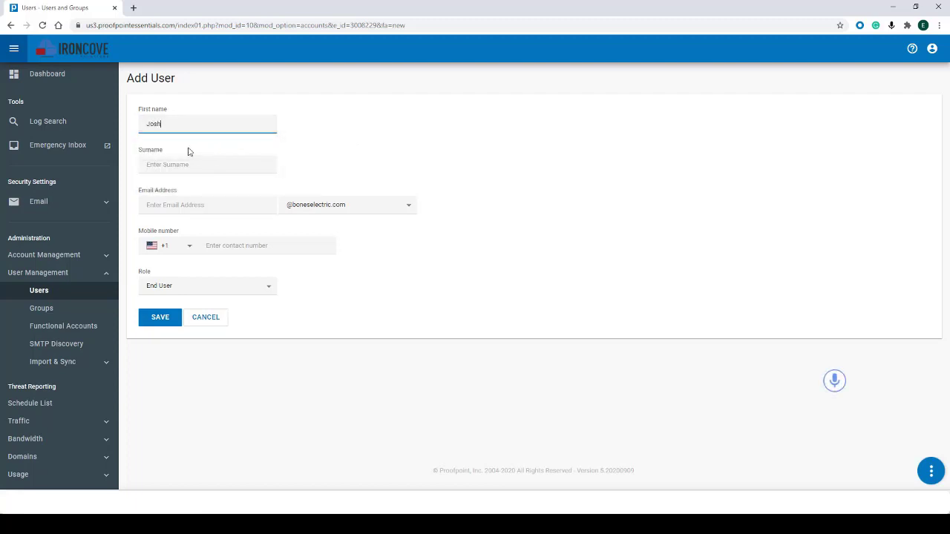
left_click(208, 163)
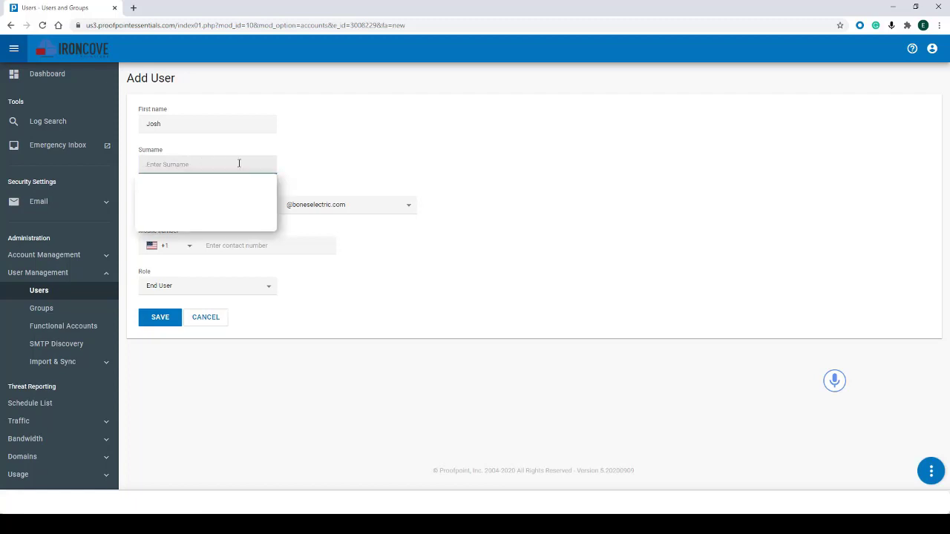
type("W")
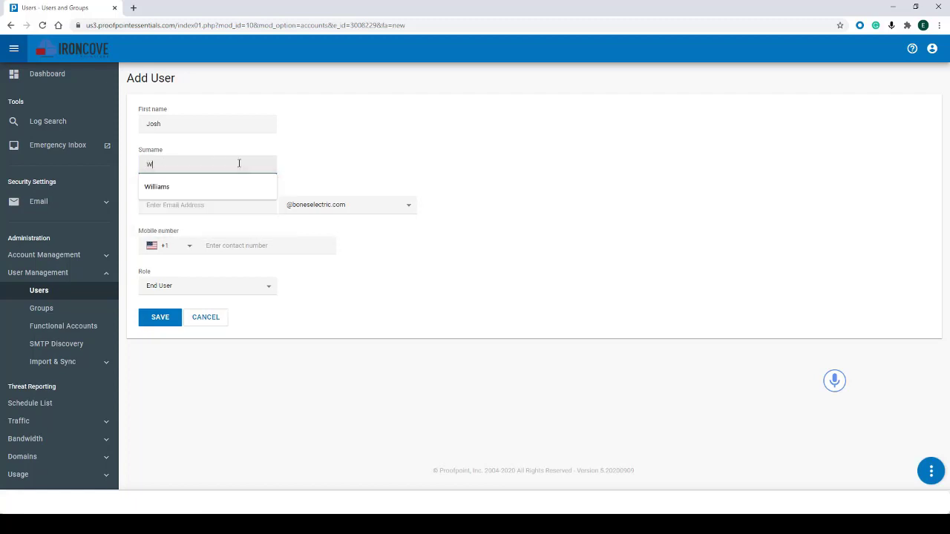
type("illiam")
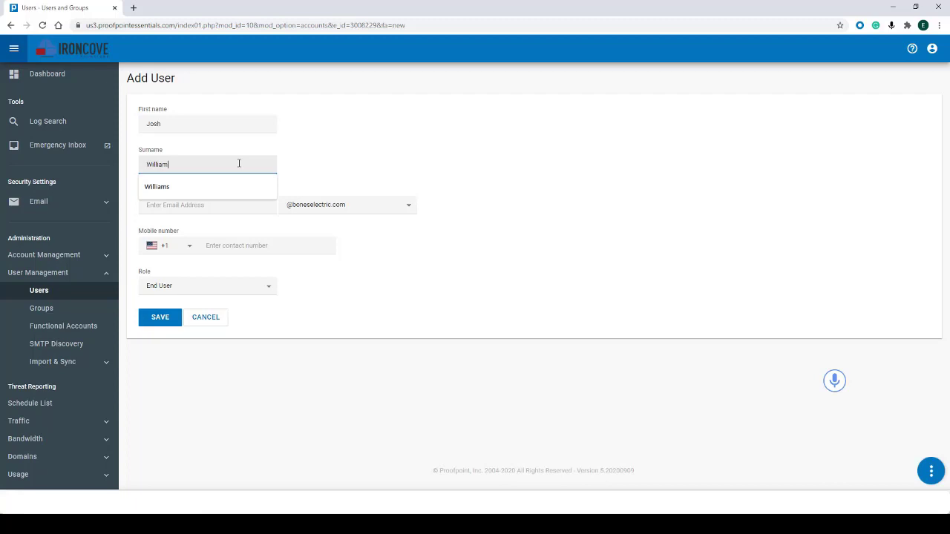
left_click(157, 187)
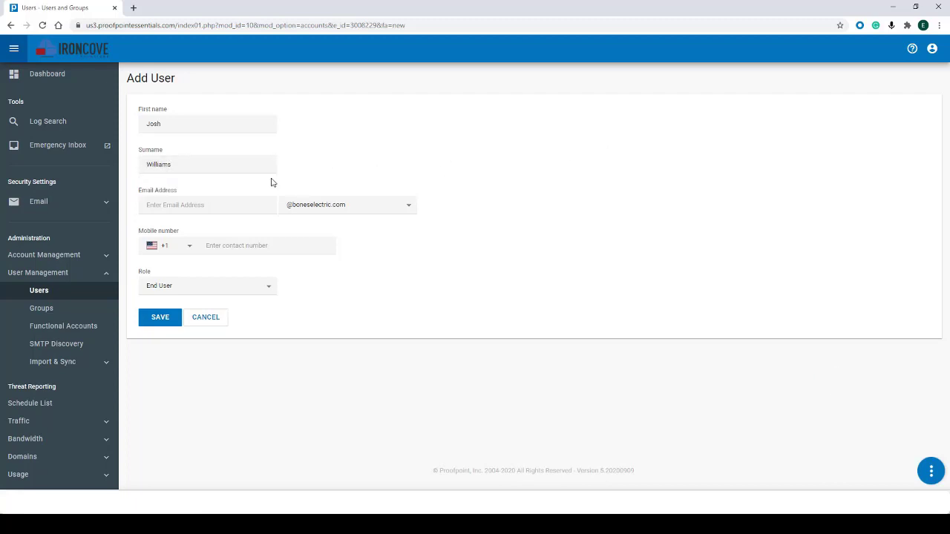
left_click(207, 205)
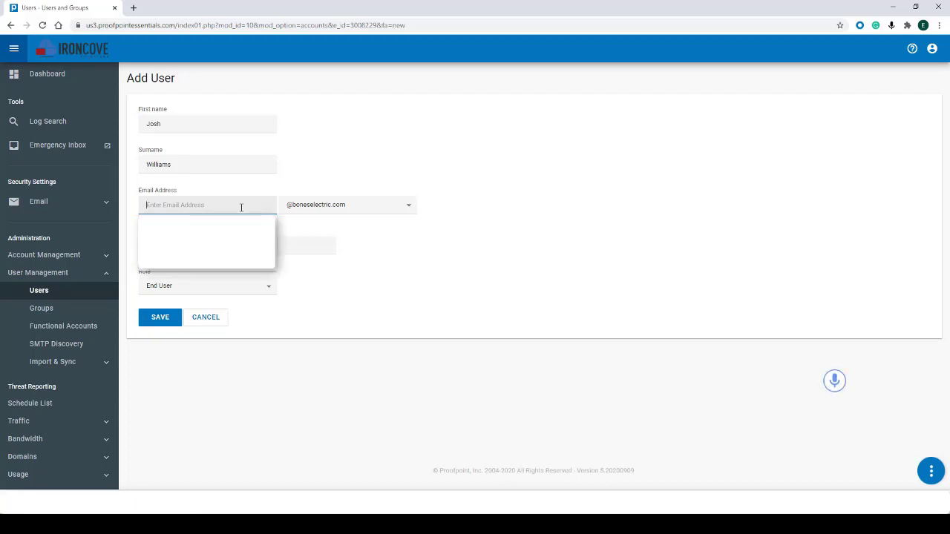
type("j.williams")
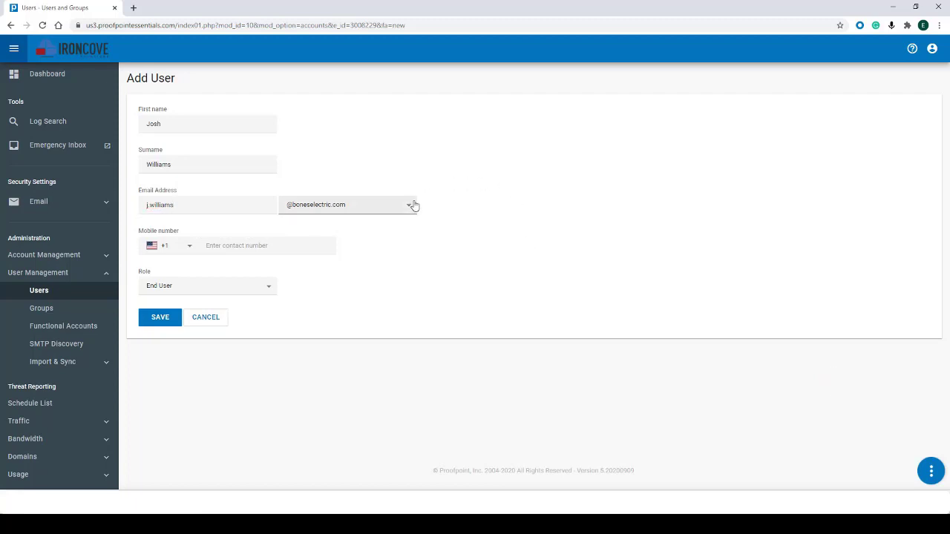
left_click(410, 205)
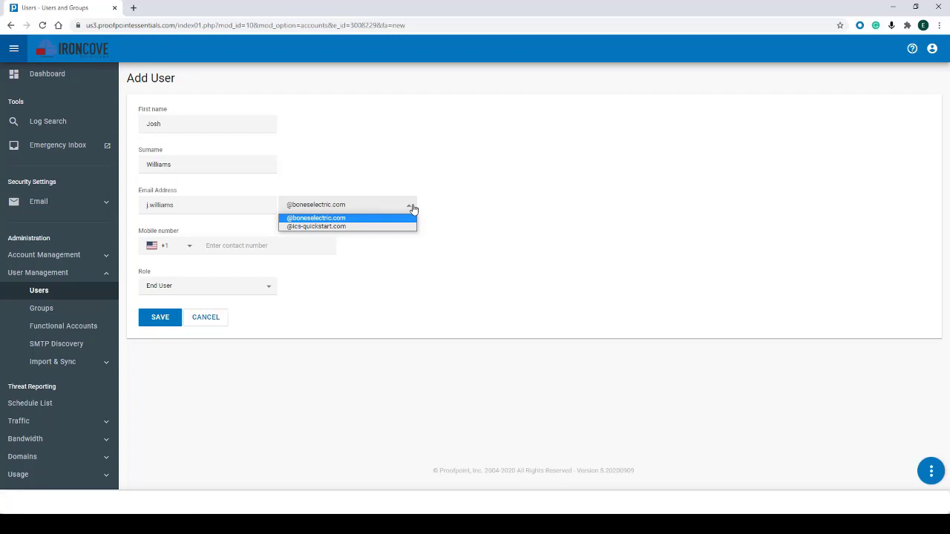
mouse_move(317, 225)
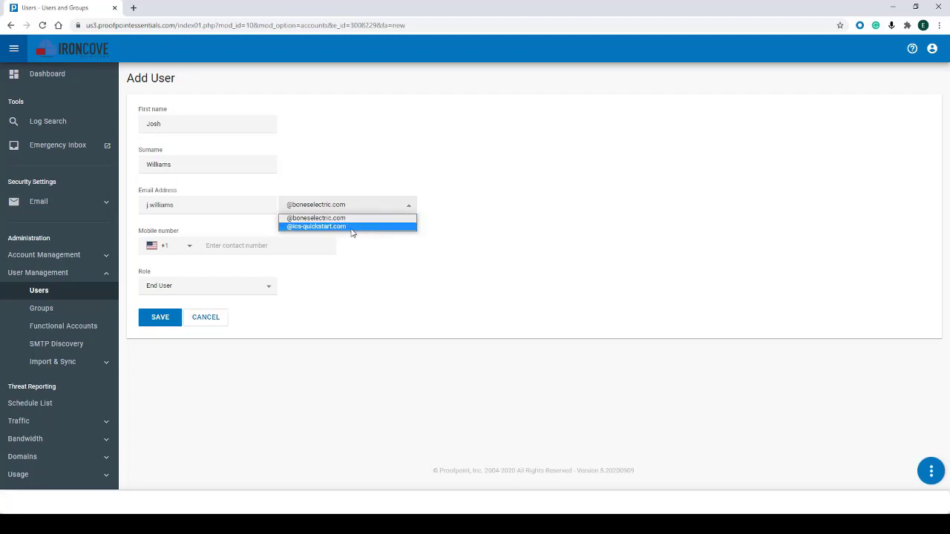
left_click(318, 225)
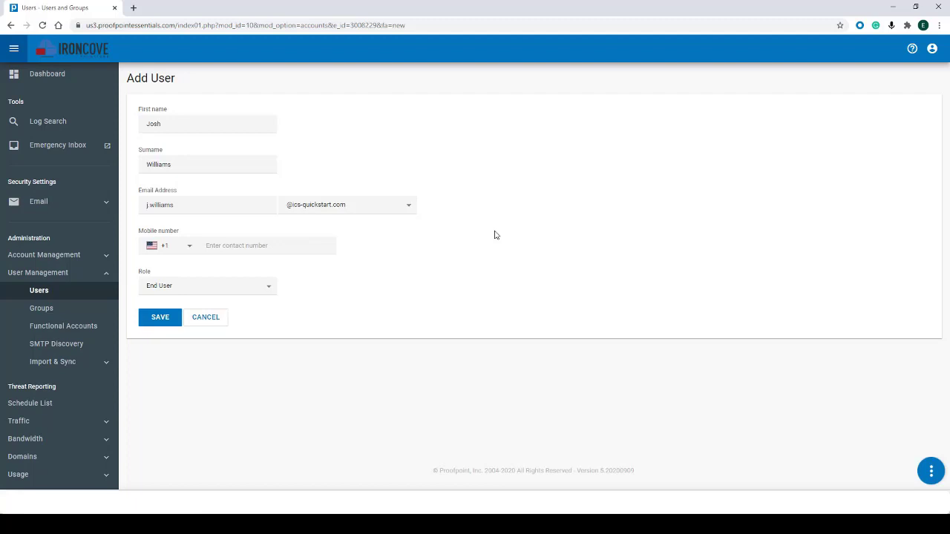
left_click(260, 245)
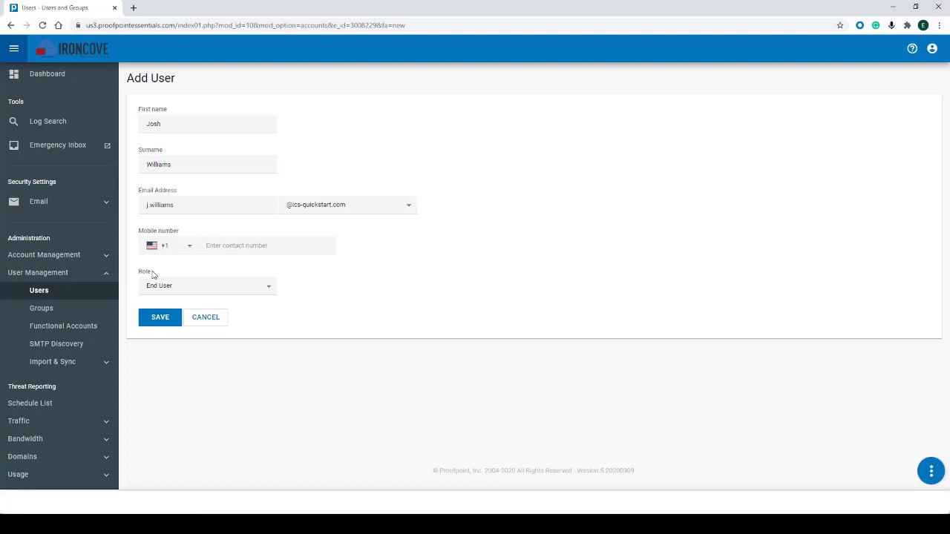
left_click(208, 285)
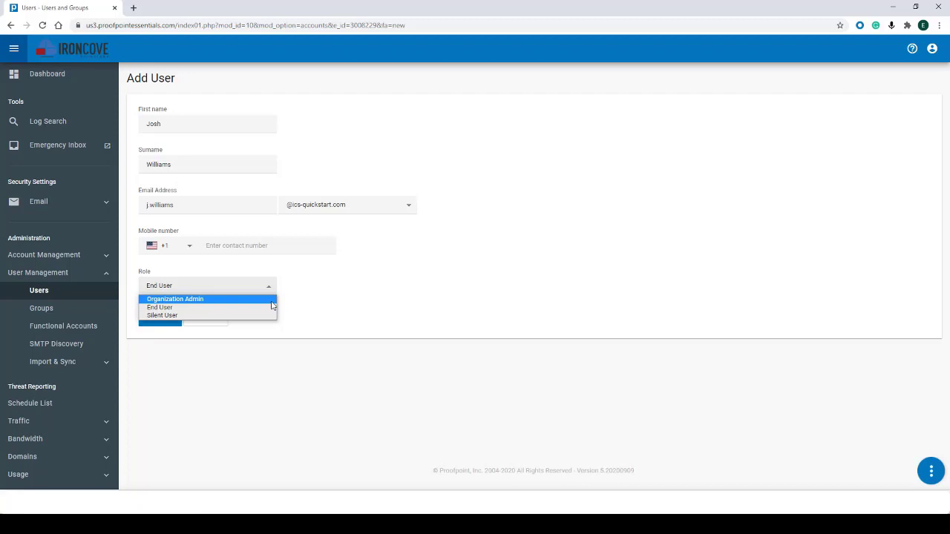
mouse_move(160, 307)
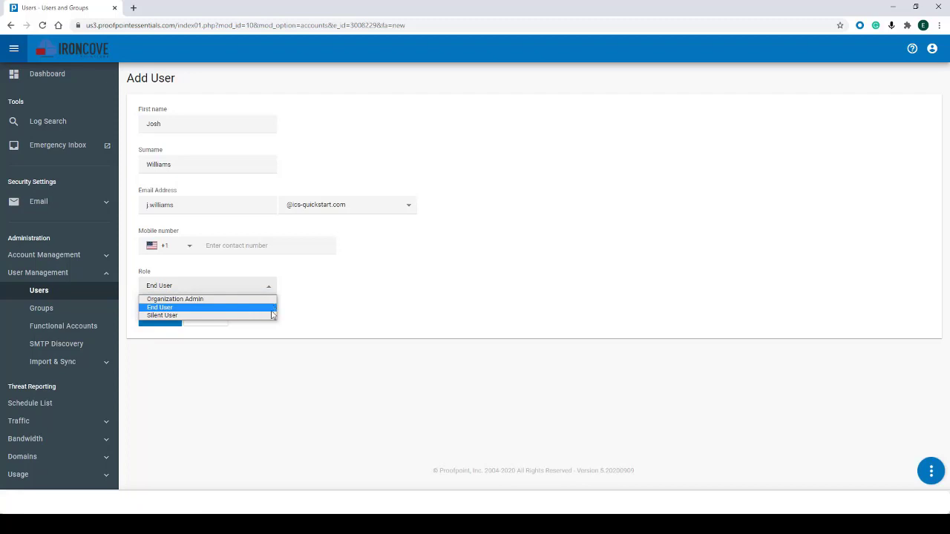
mouse_move(162, 315)
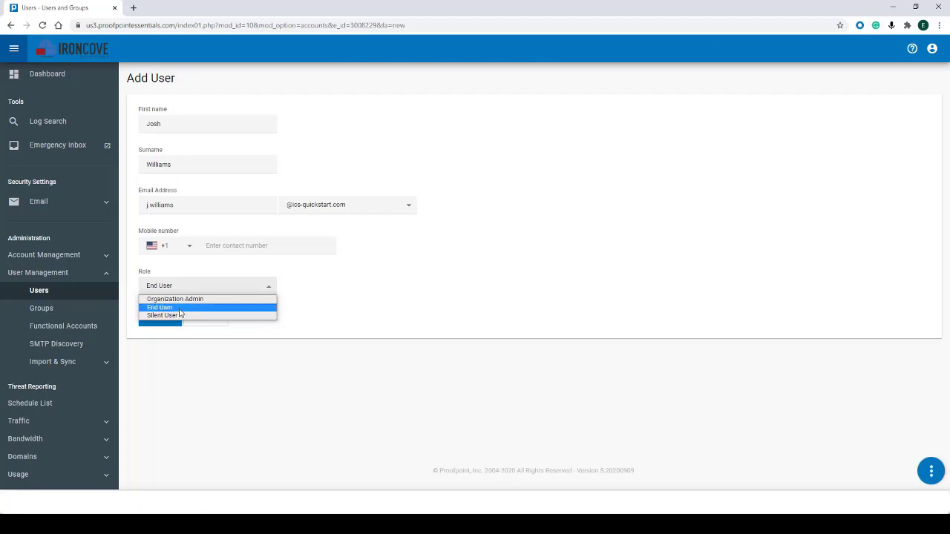
left_click(159, 307)
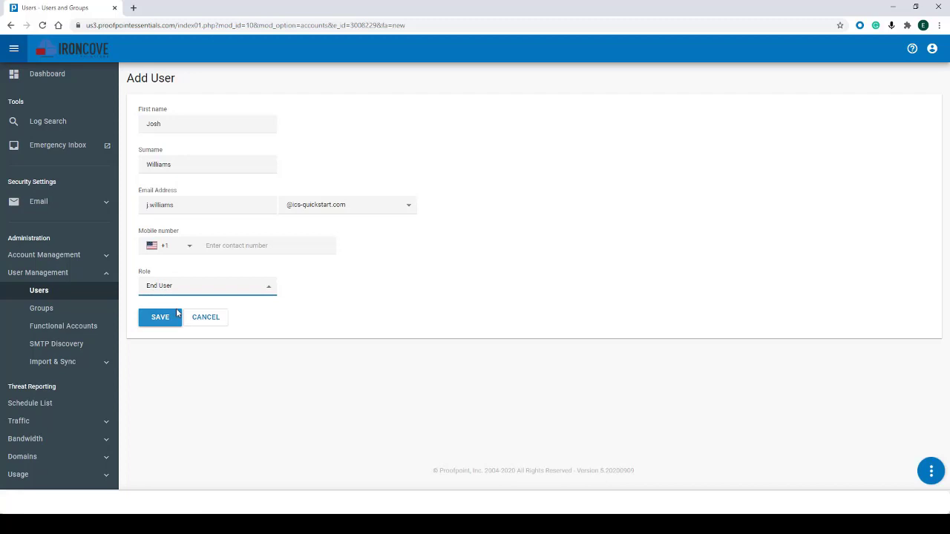
left_click(160, 318)
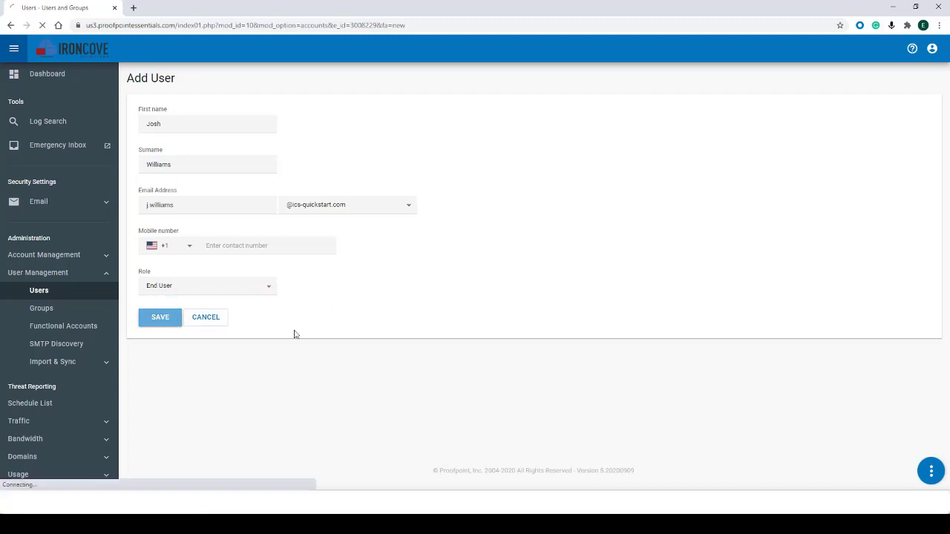
- From the saved account, go to Import & Sync and the CSV Import page
left_click(160, 318)
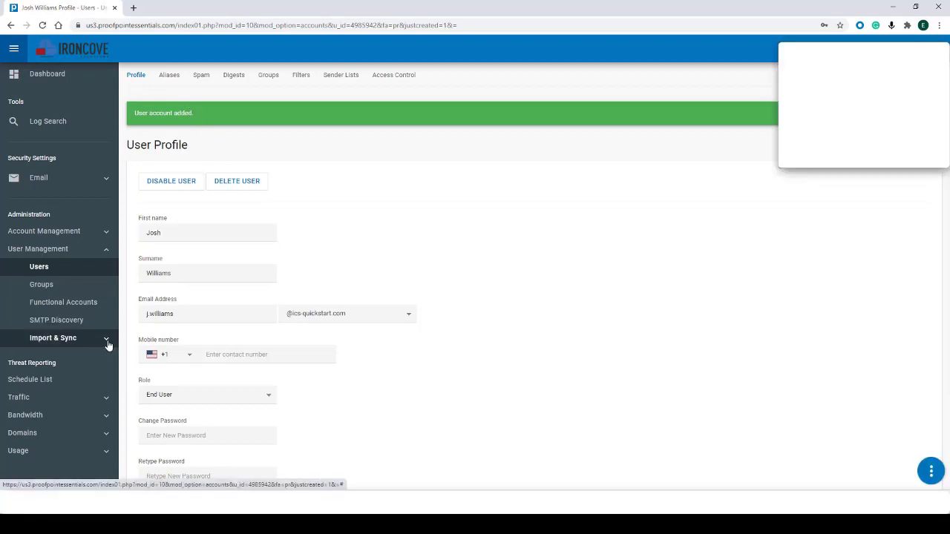
left_click(54, 338)
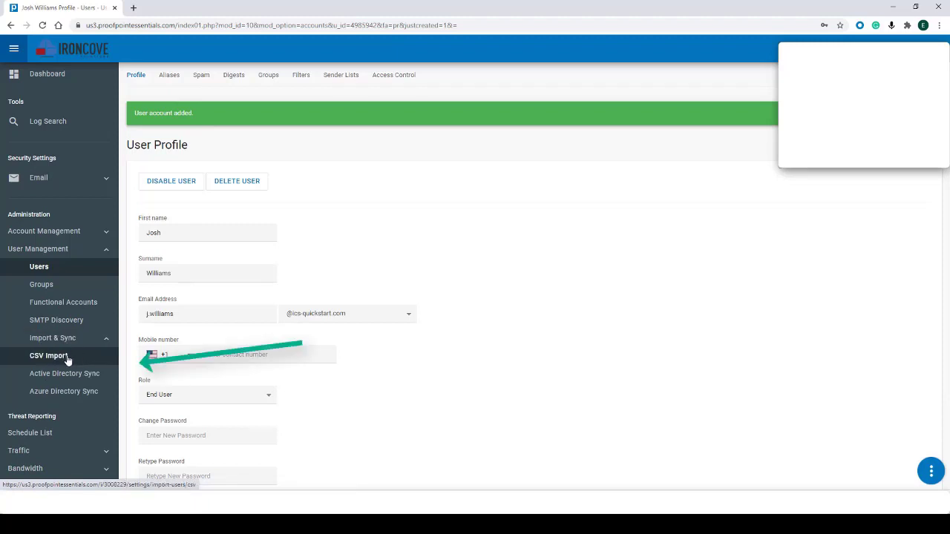
left_click(49, 356)
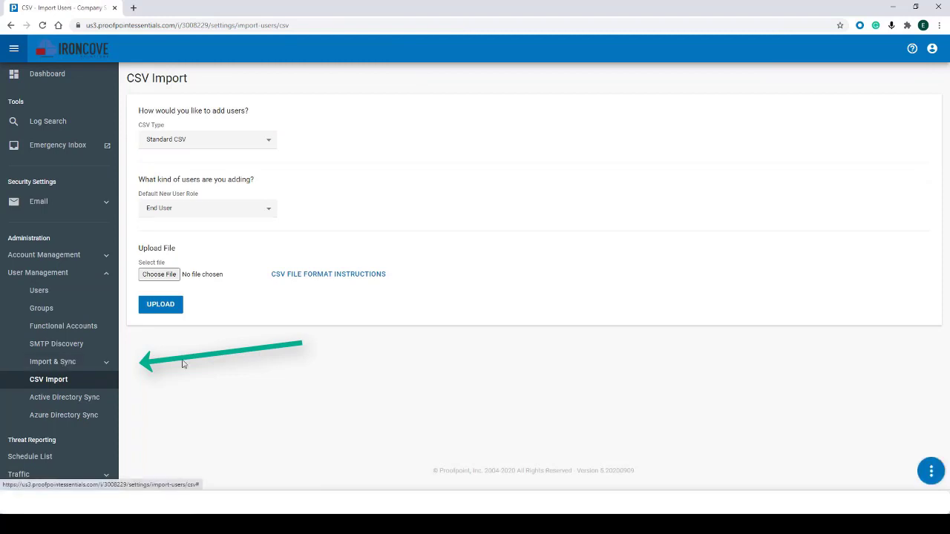
mouse_move(374, 155)
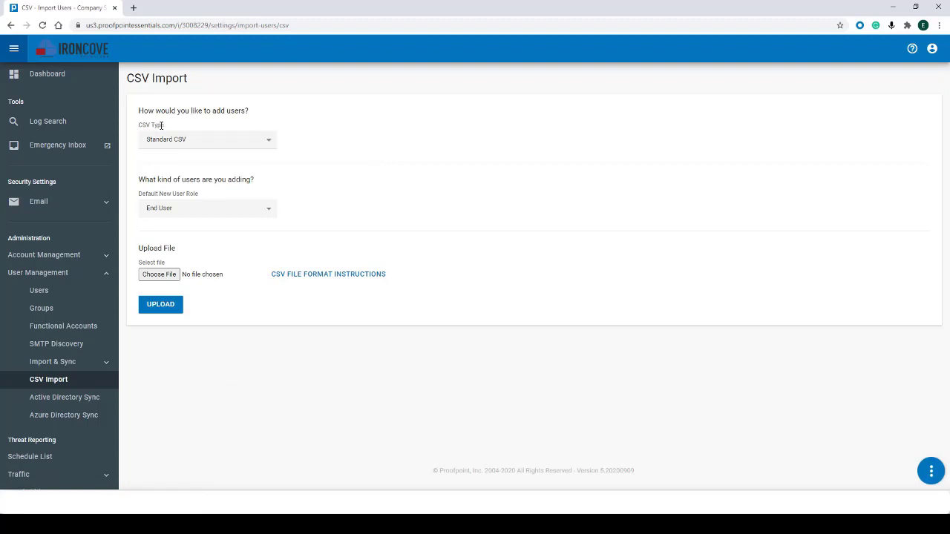
mouse_move(226, 177)
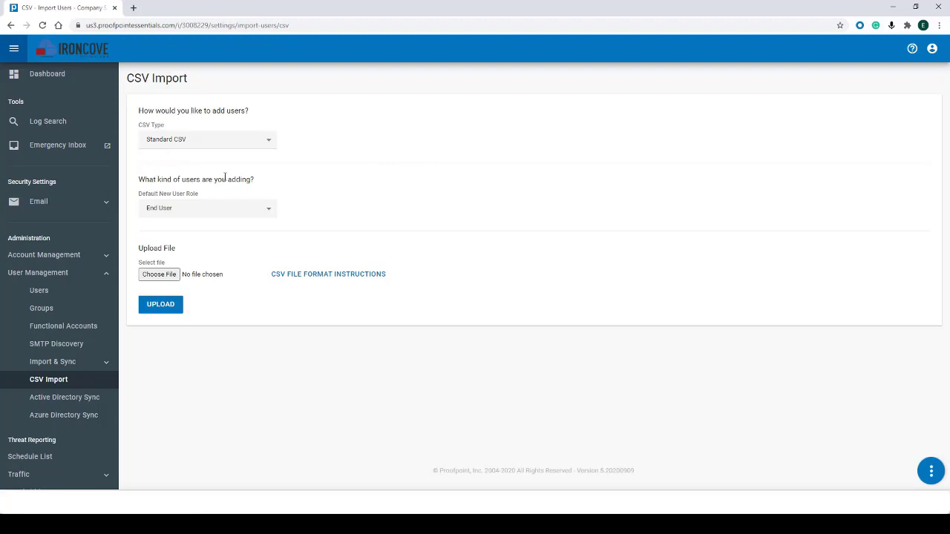
mouse_move(160, 245)
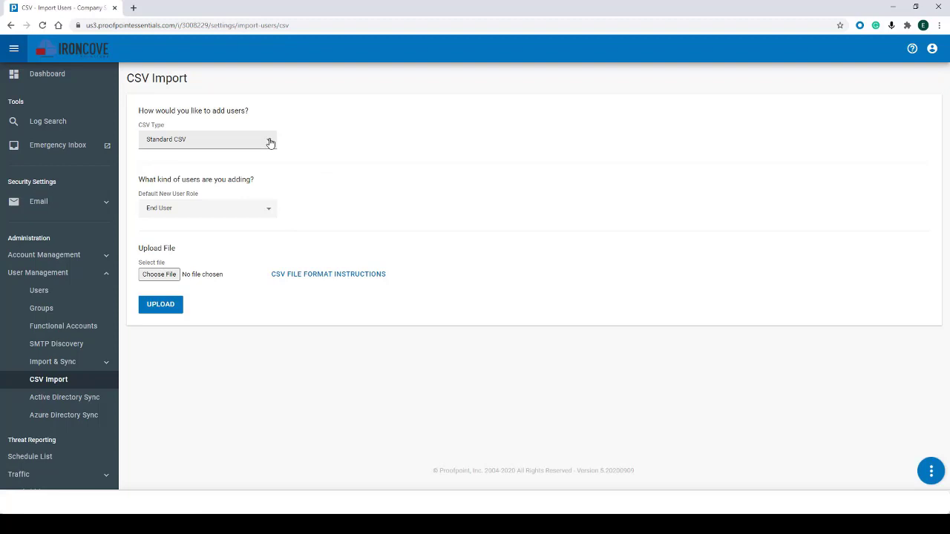
left_click(208, 140)
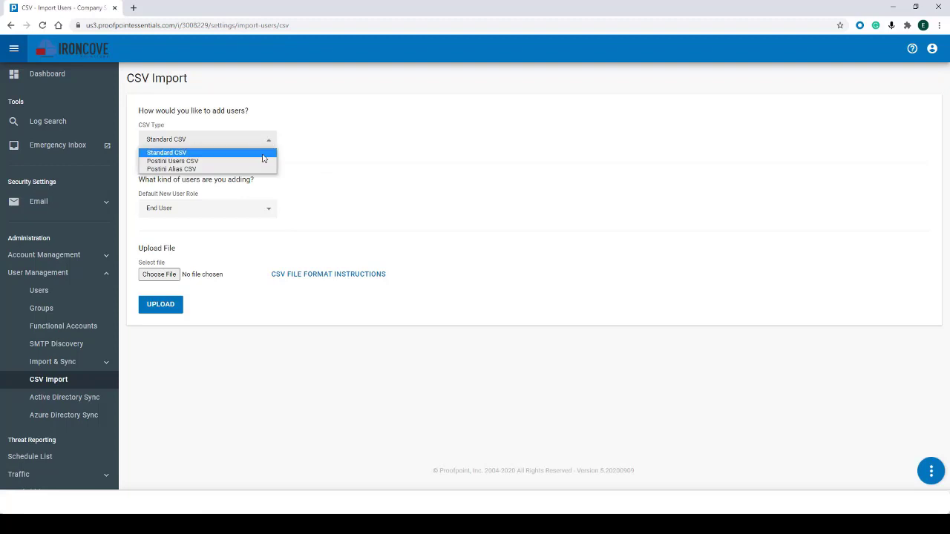
left_click(167, 151)
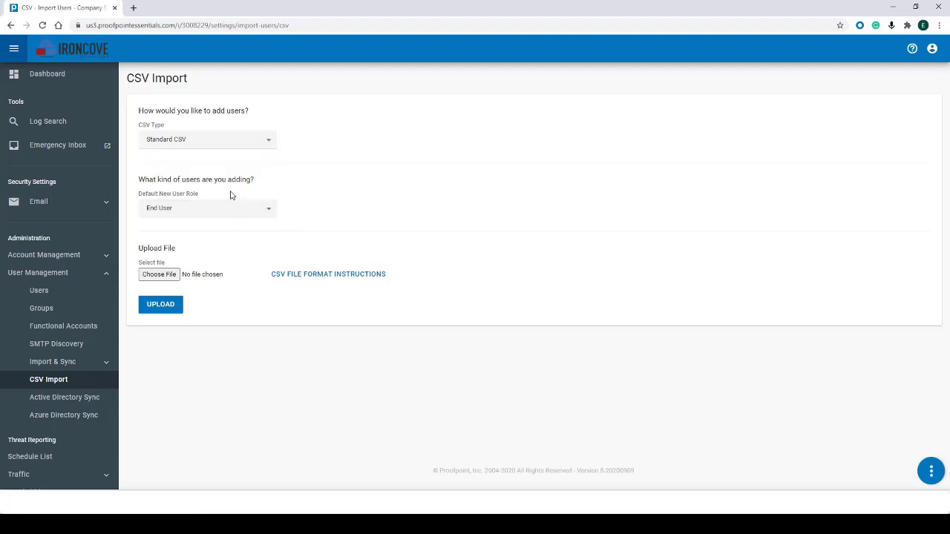
left_click(207, 208)
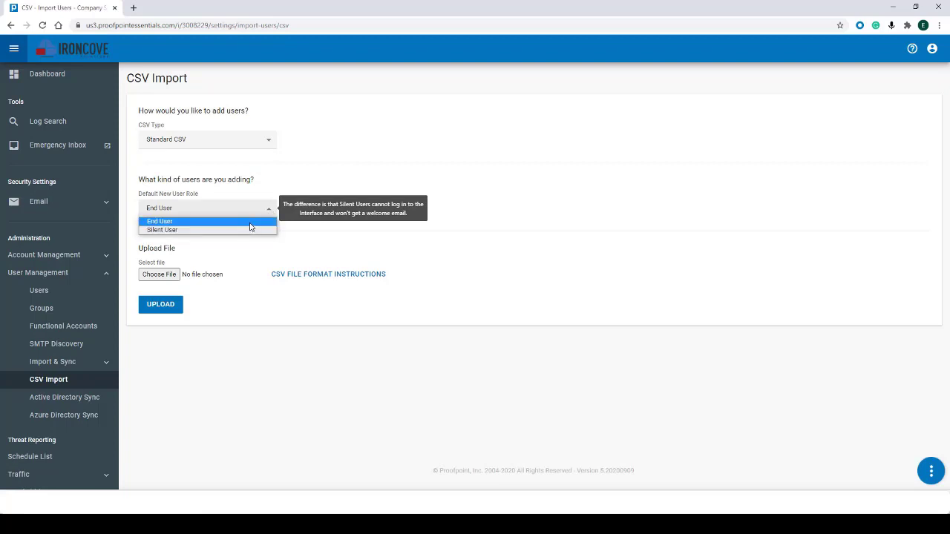
left_click(160, 221)
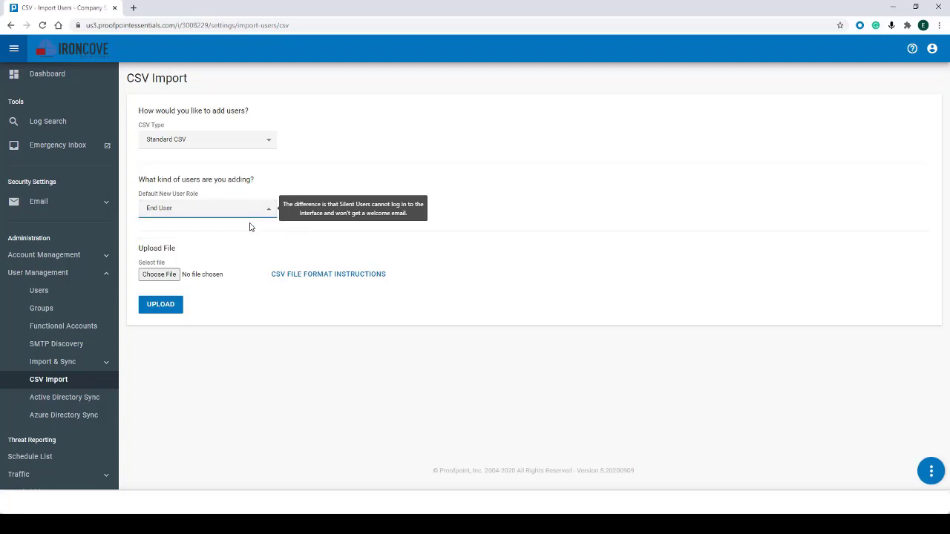
mouse_move(267, 238)
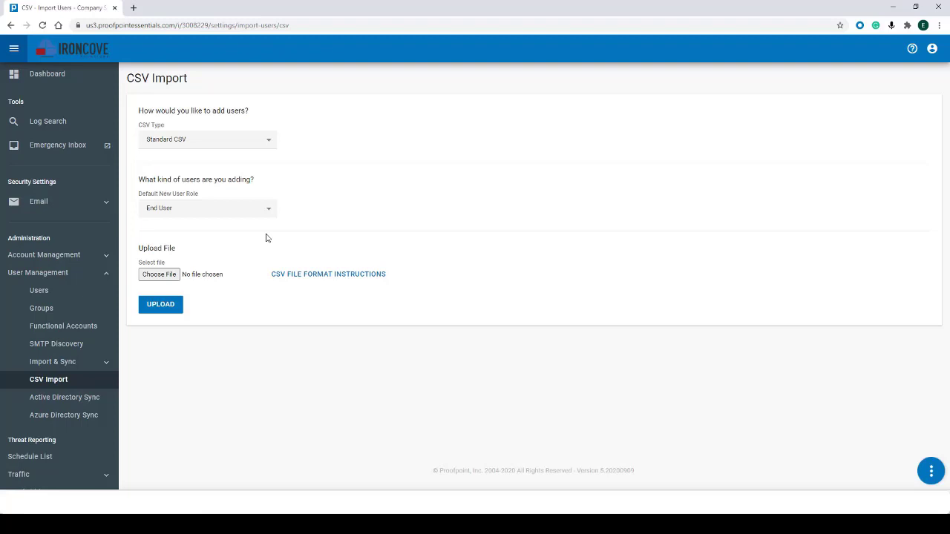
mouse_move(166, 247)
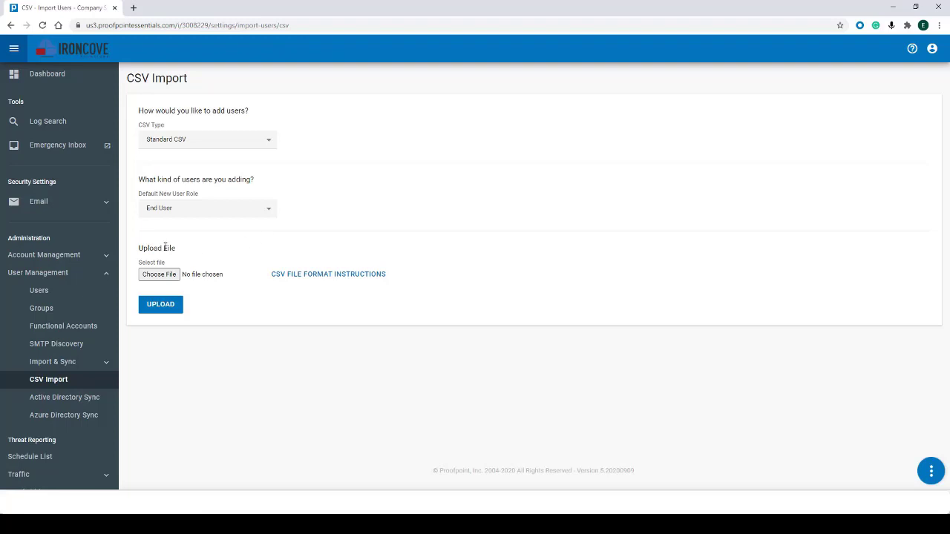
mouse_move(223, 252)
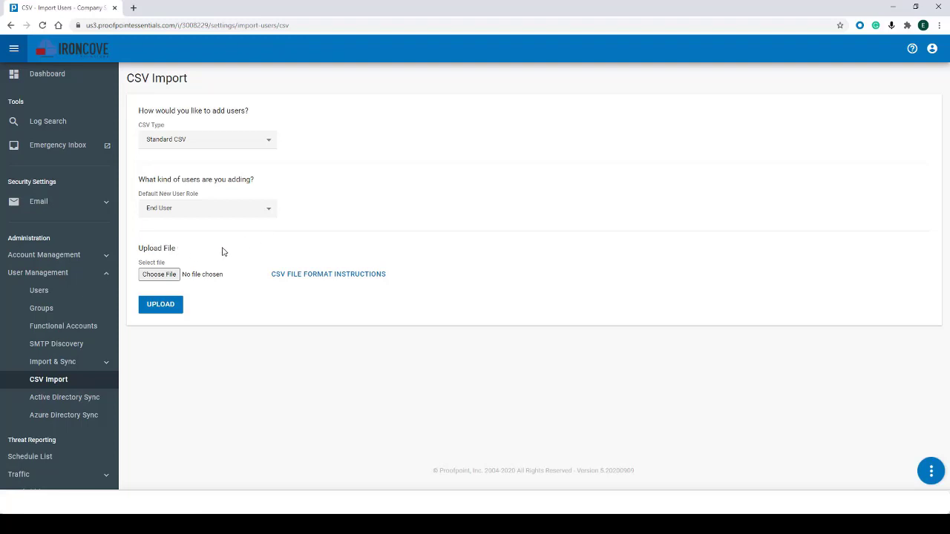
mouse_move(225, 264)
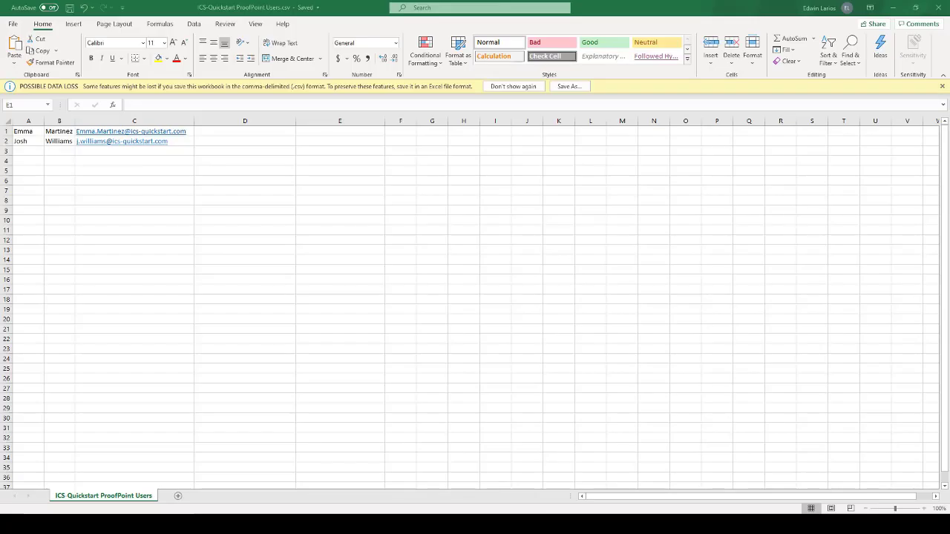
mouse_move(71, 217)
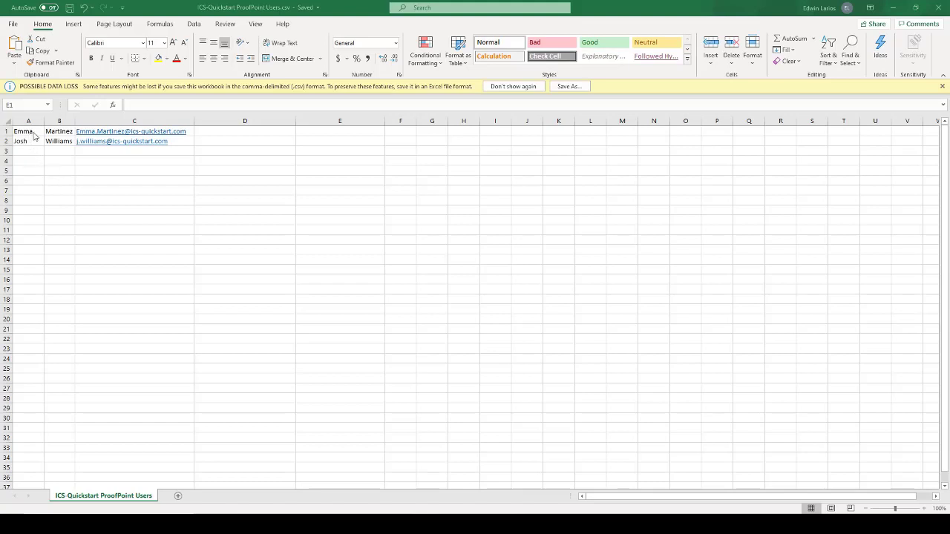
- After reviewing the two-user CSV in Excel, select and upload it as a user import
left_click(340, 130)
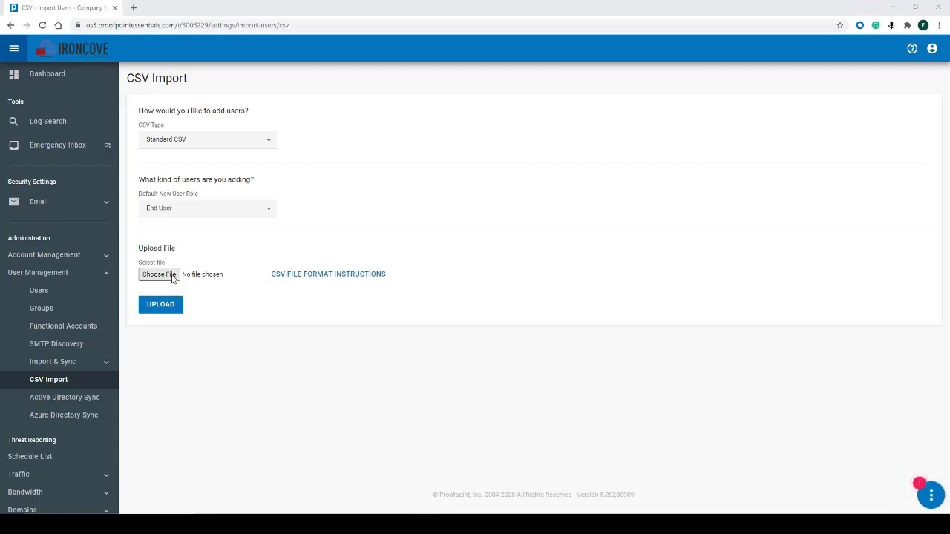
left_click(159, 273)
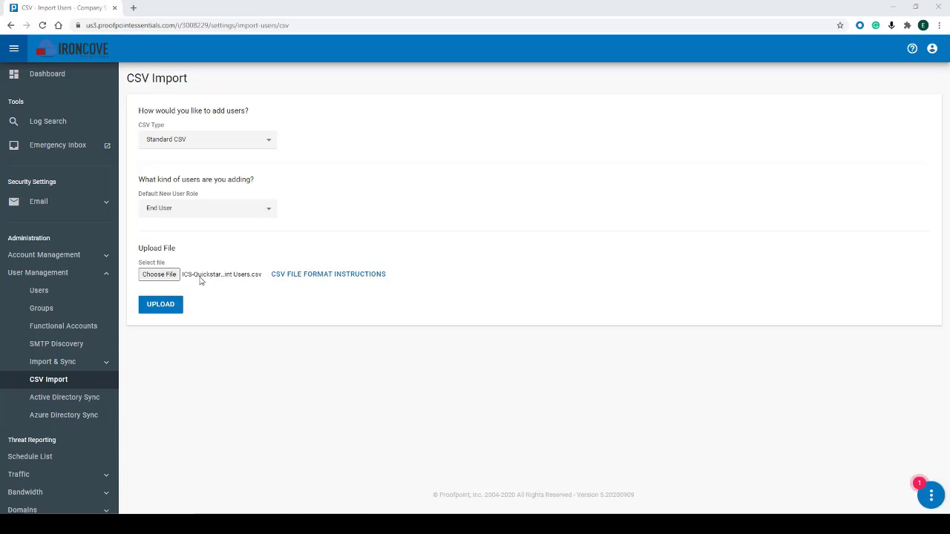
left_click(160, 305)
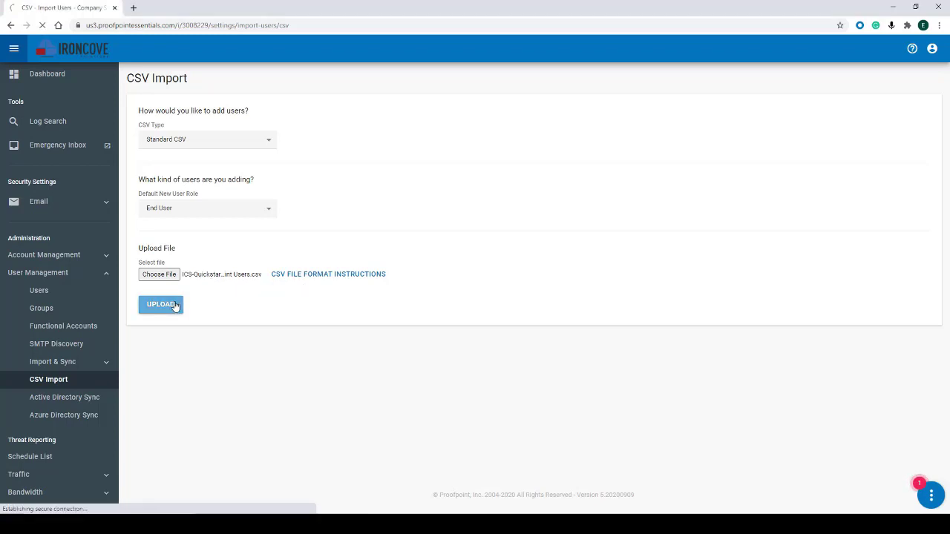
left_click(161, 304)
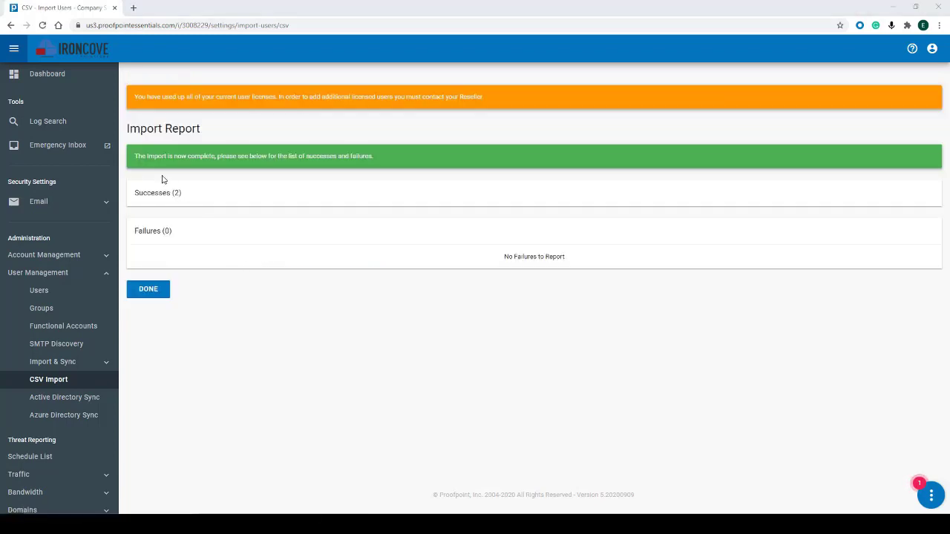
mouse_move(355, 166)
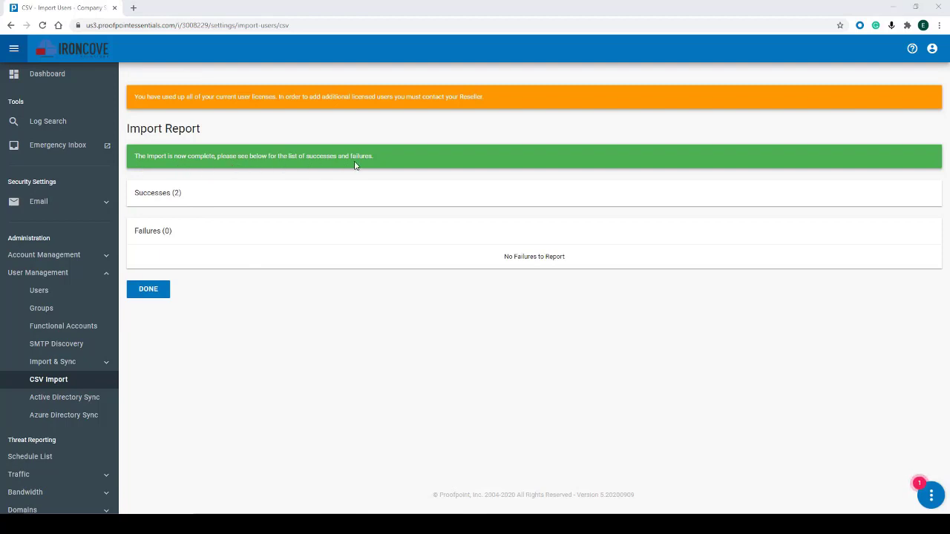
mouse_move(365, 318)
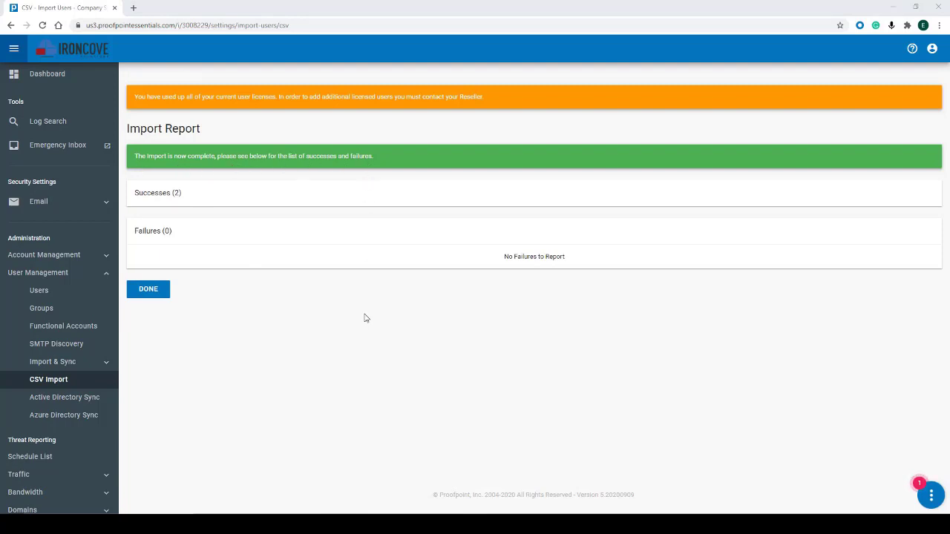